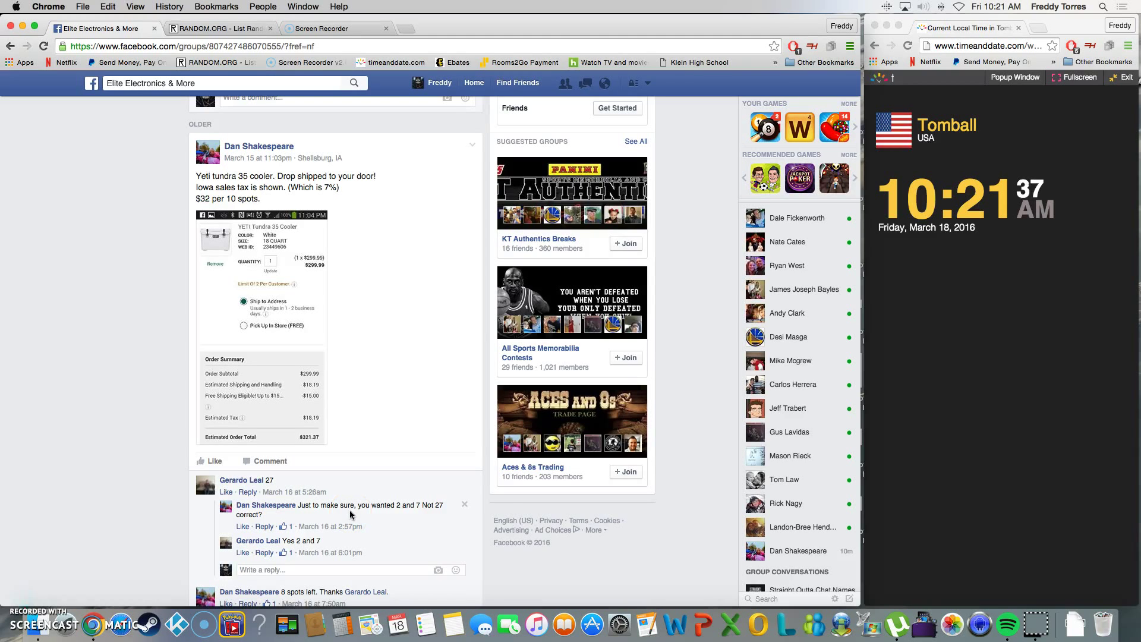
mouse_move(306, 492)
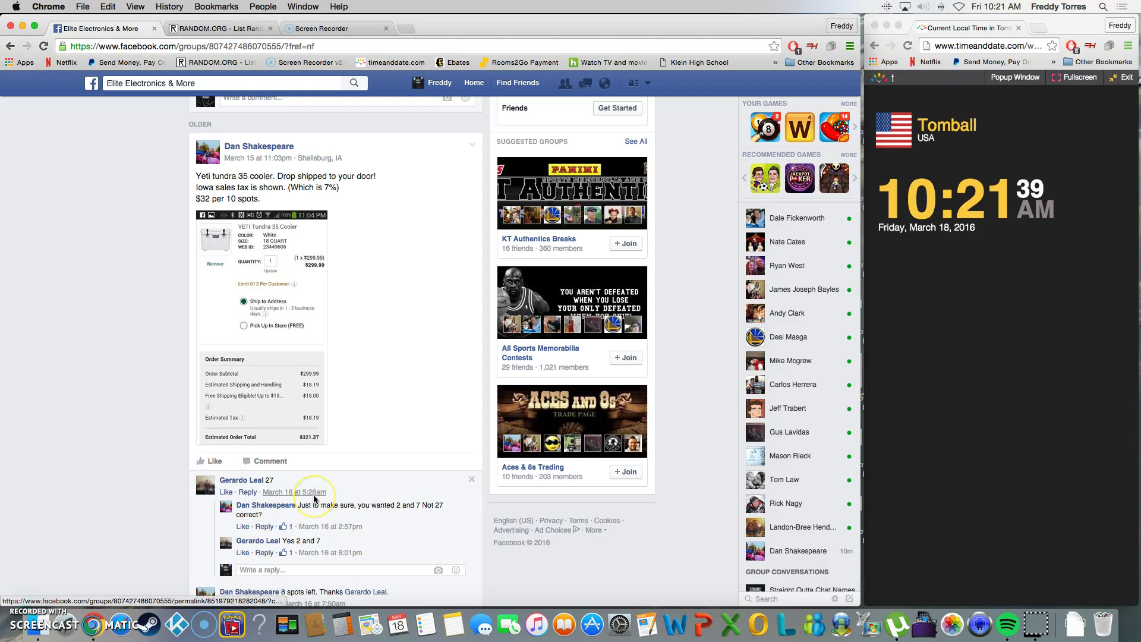
- Scroll the group post's comments to the numbered ten-spot list and copy it
scroll("down", 3)
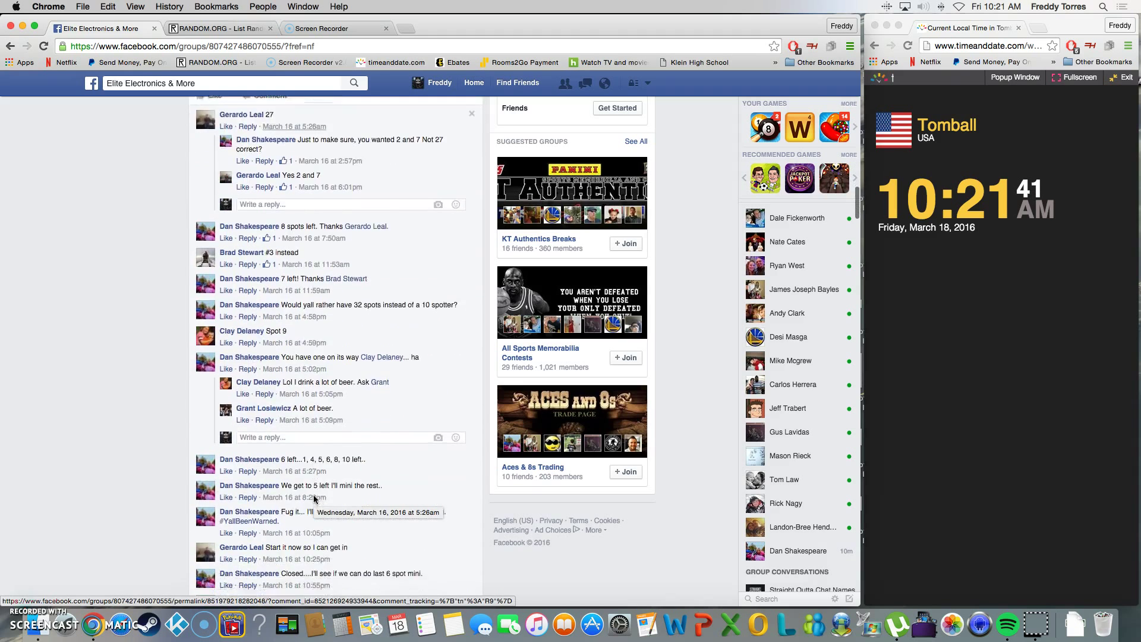
scroll("down", 3)
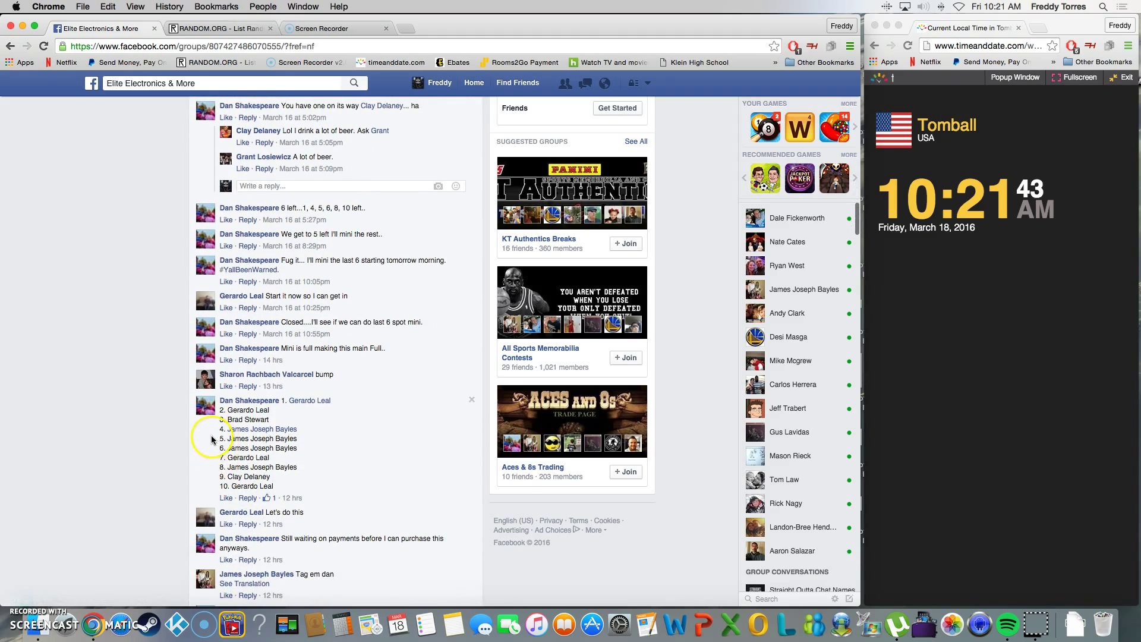
mouse_move(279, 398)
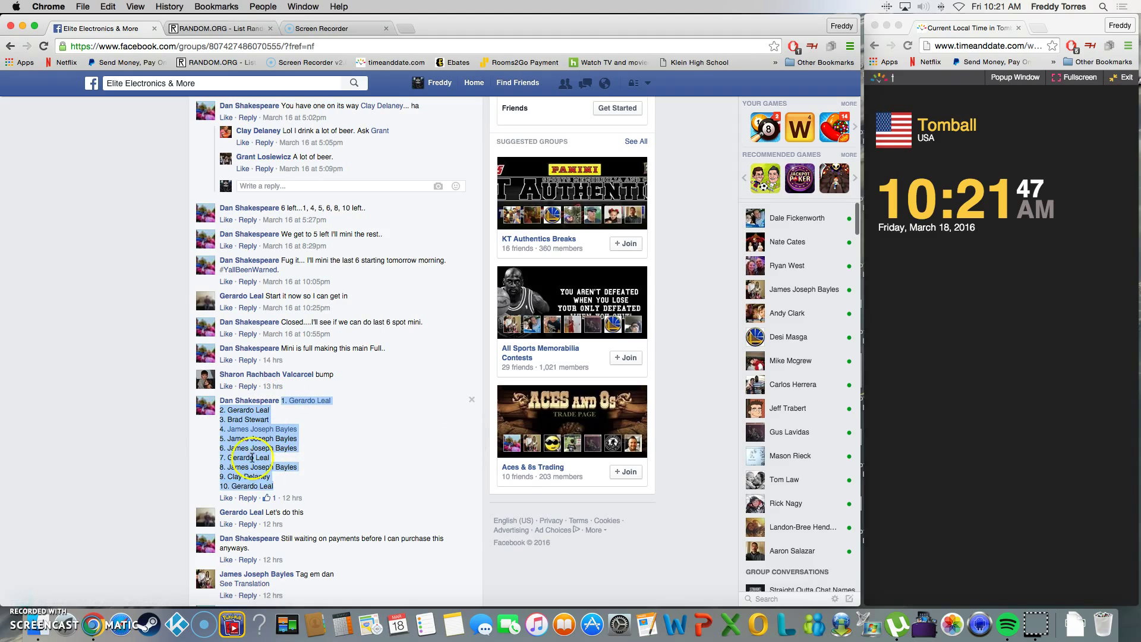
scroll("down", 3)
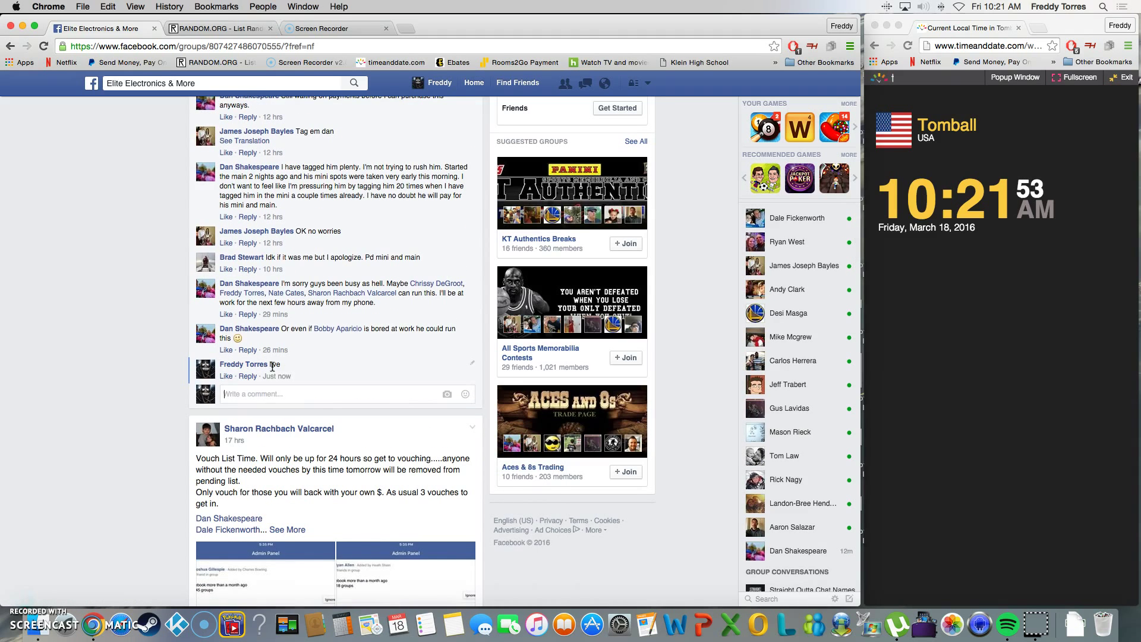
mouse_move(276, 376)
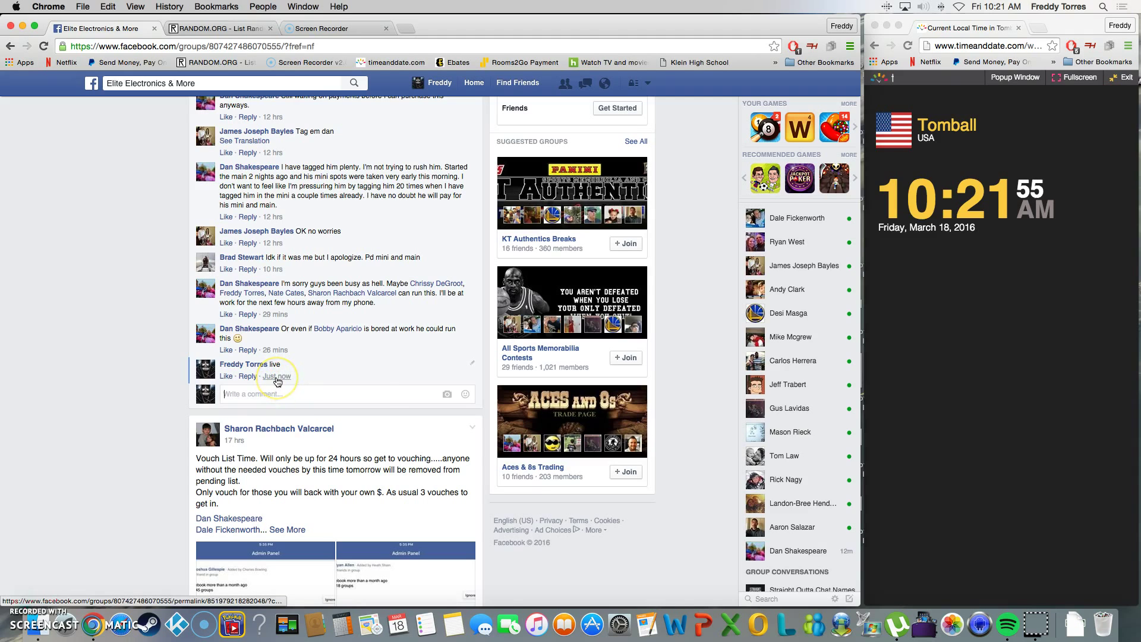
mouse_move(277, 380)
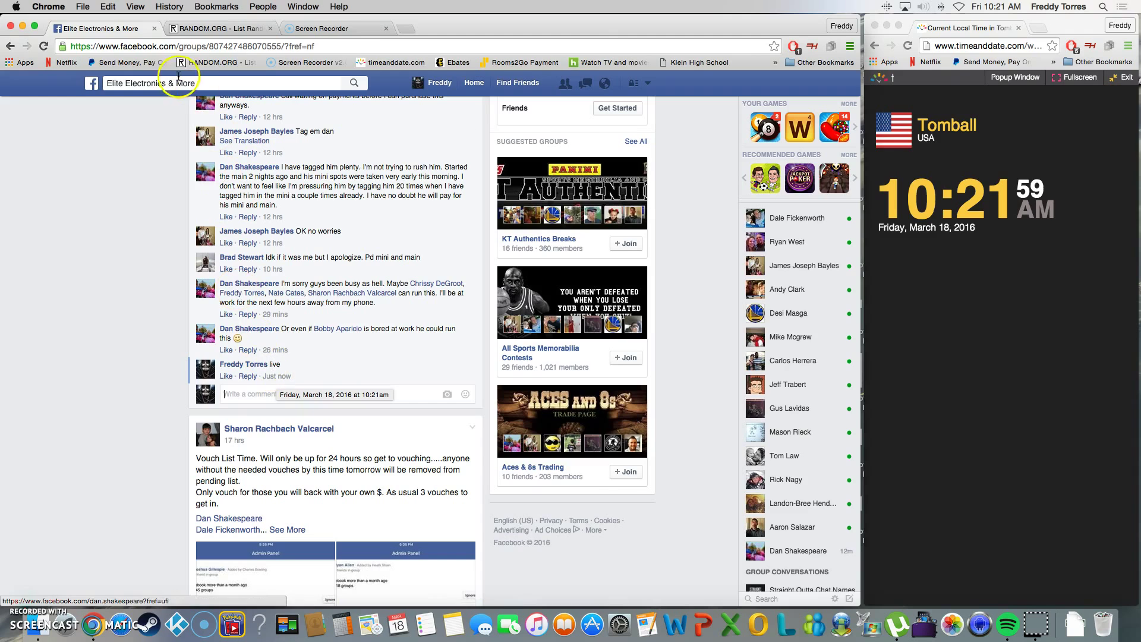
- Paste the ten-spot giveaway list into the List Randomizer field and run the first shuffle
right_click(223, 303)
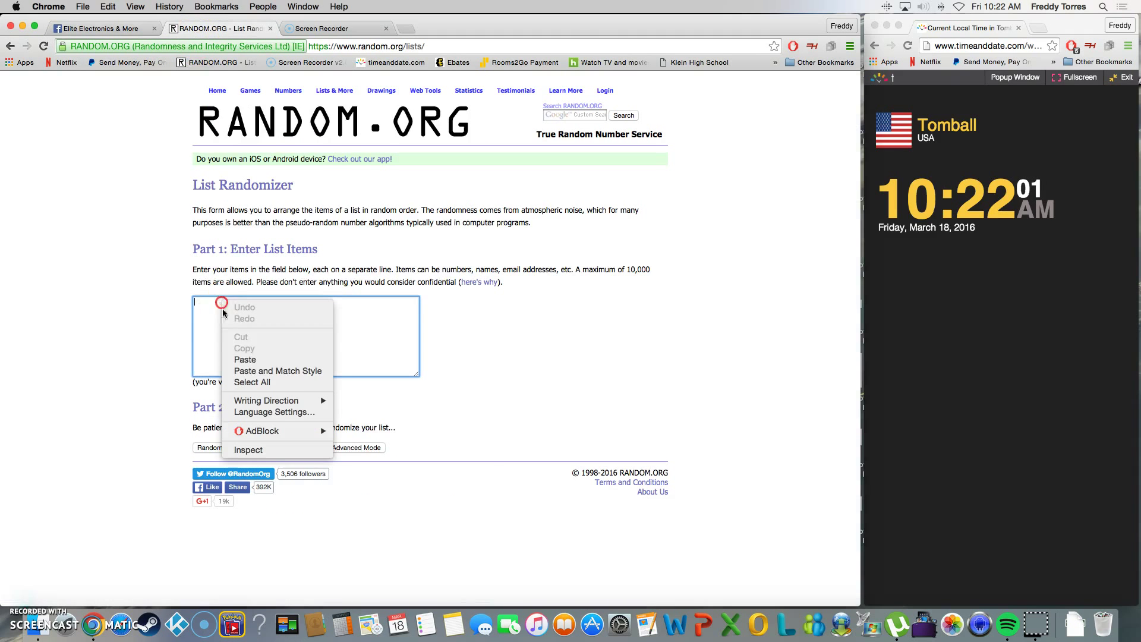
left_click(245, 359)
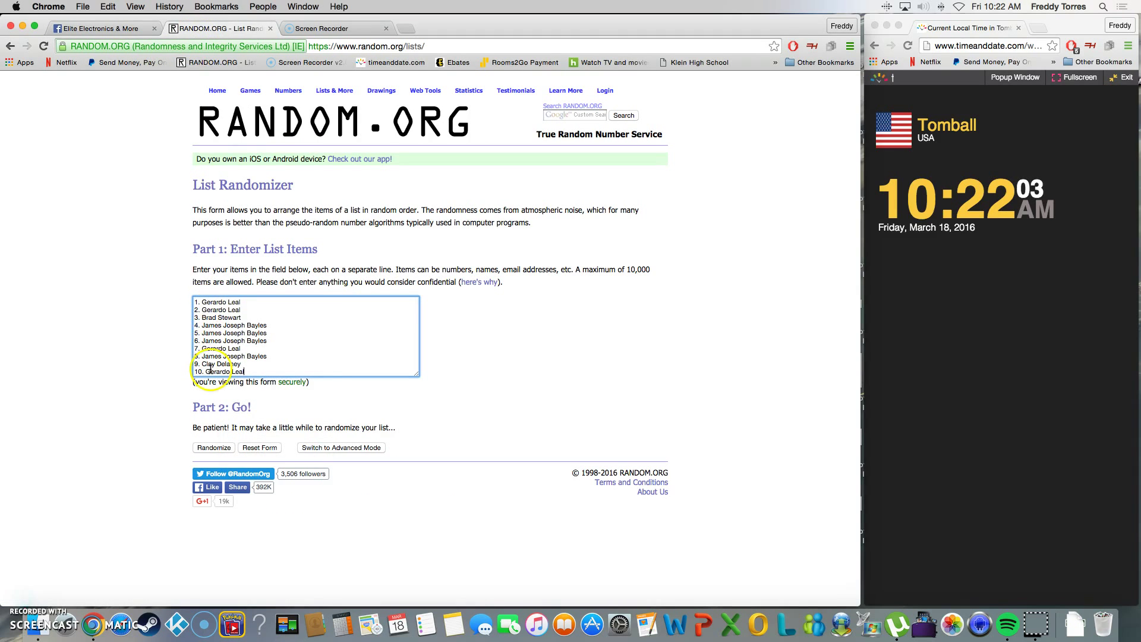
mouse_move(105, 404)
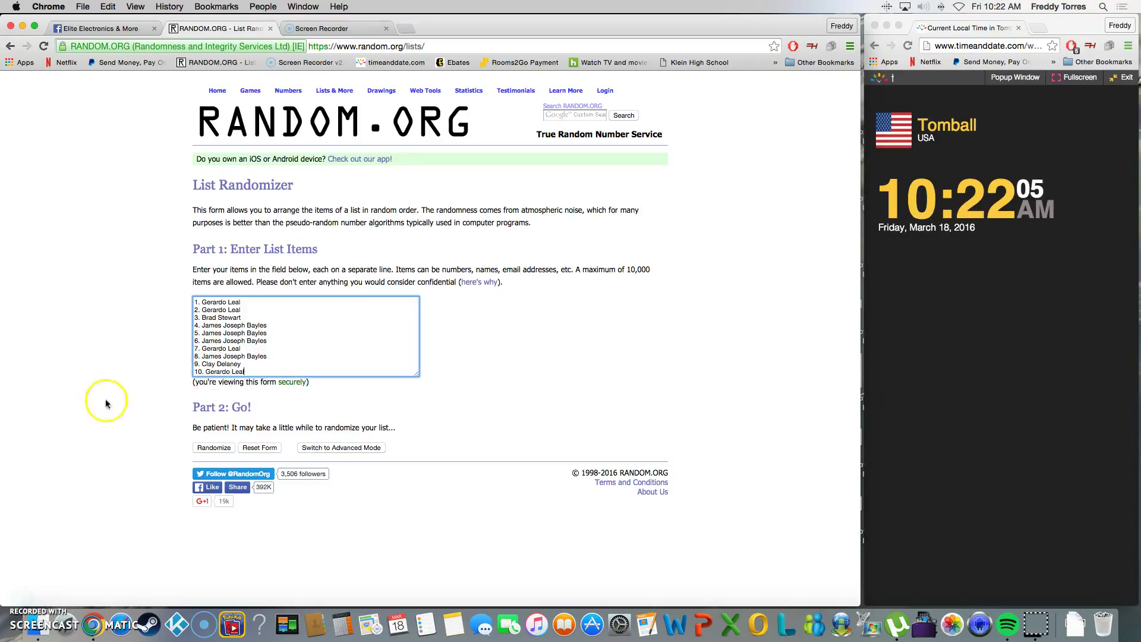
mouse_move(171, 429)
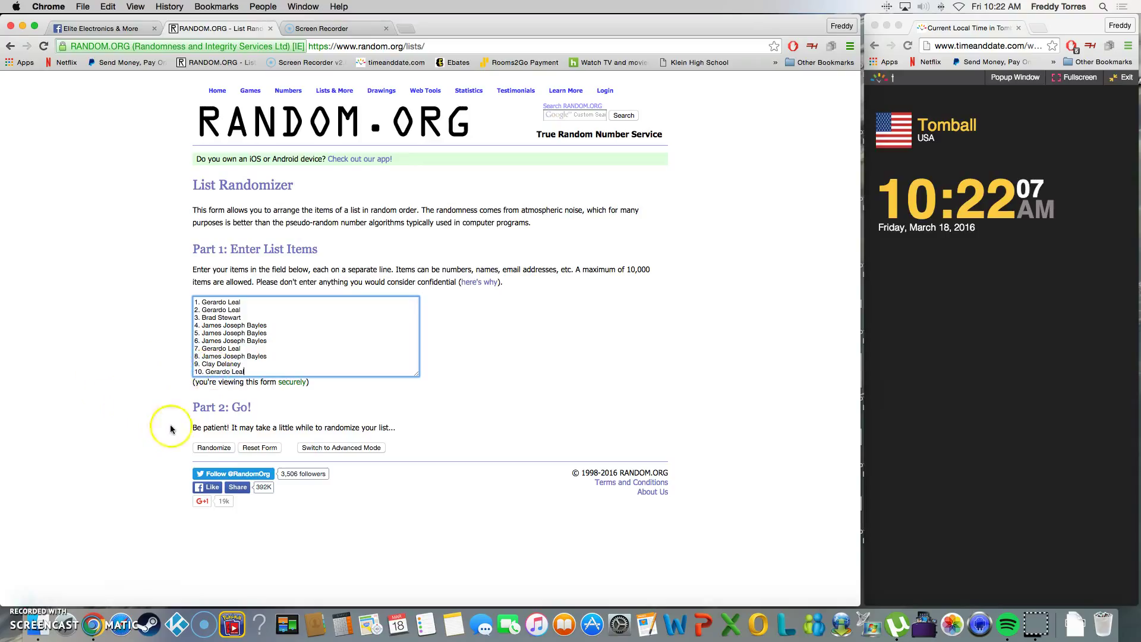
left_click(213, 447)
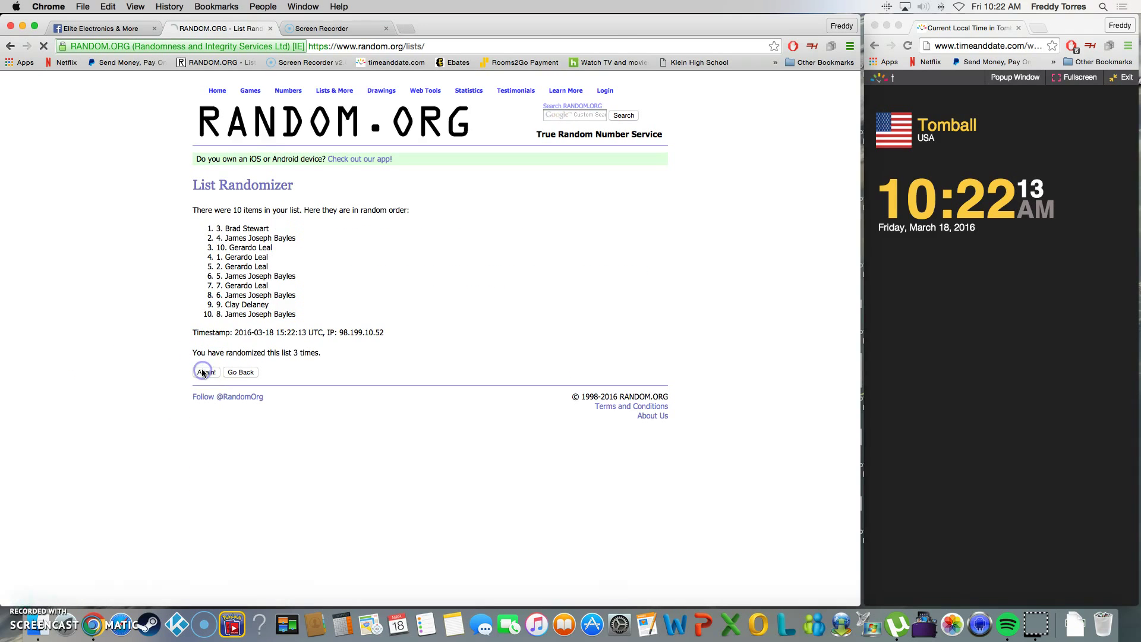
left_click(205, 372)
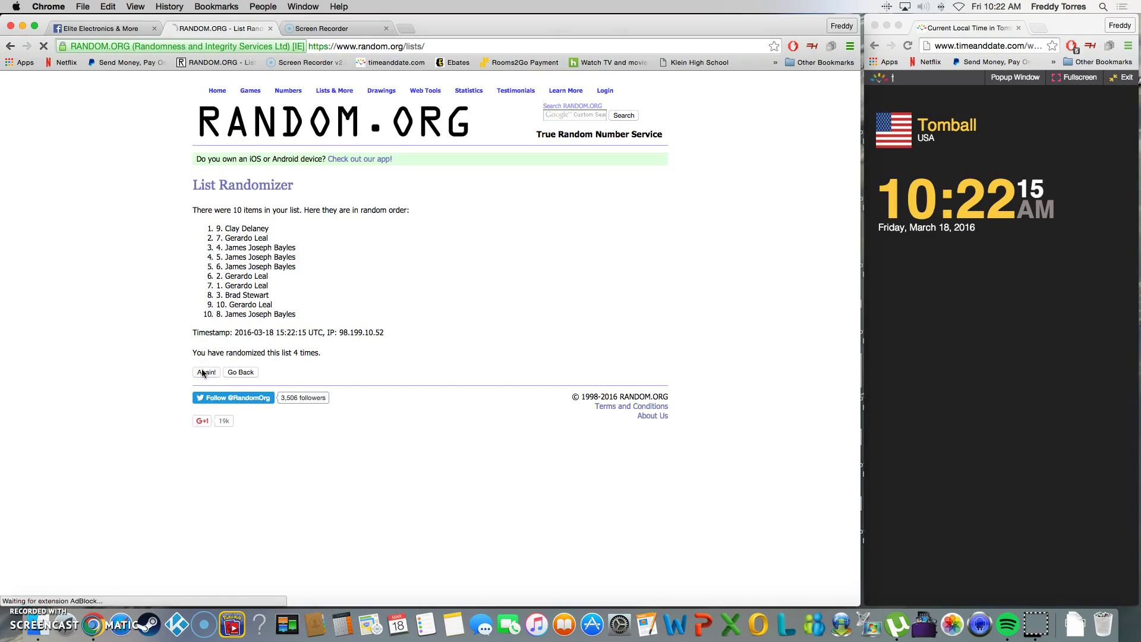
left_click(205, 372)
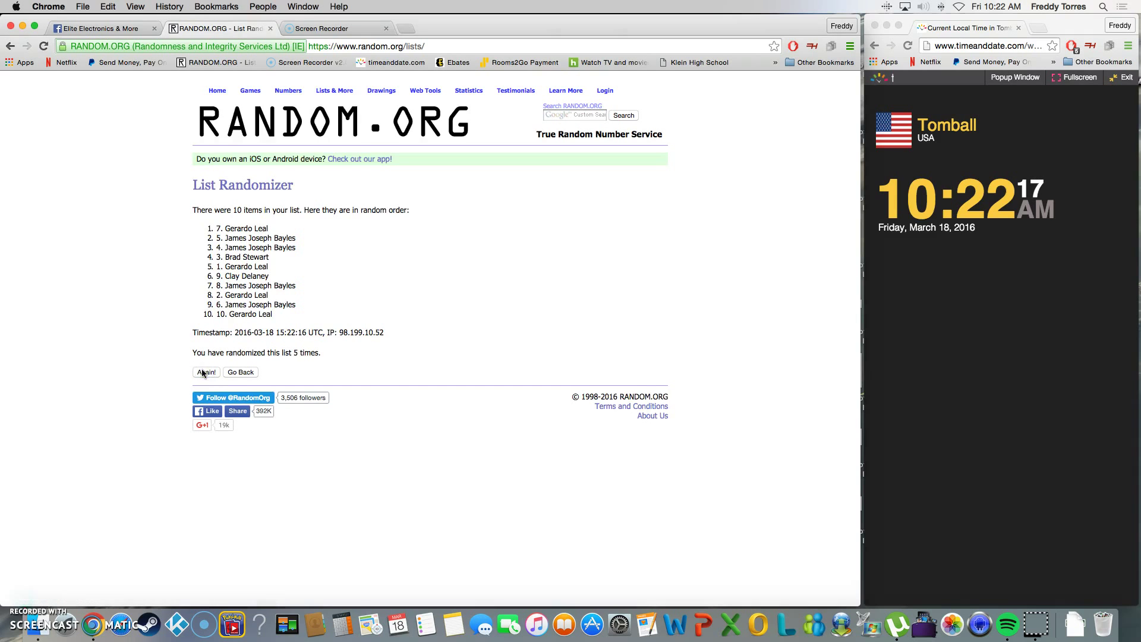
left_click(205, 372)
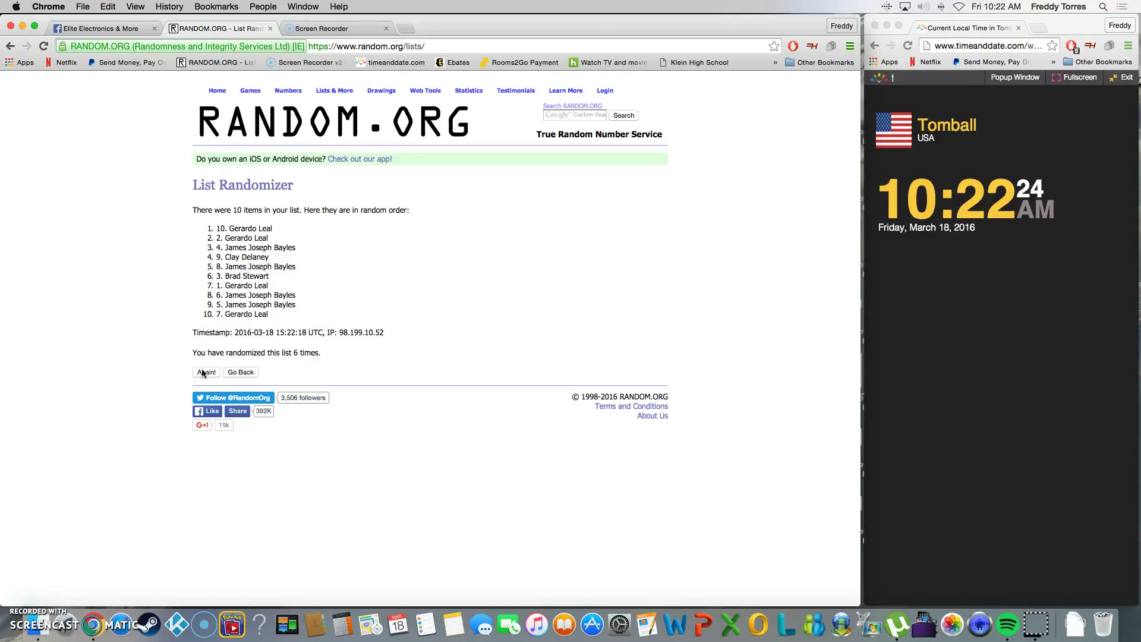
left_click(206, 372)
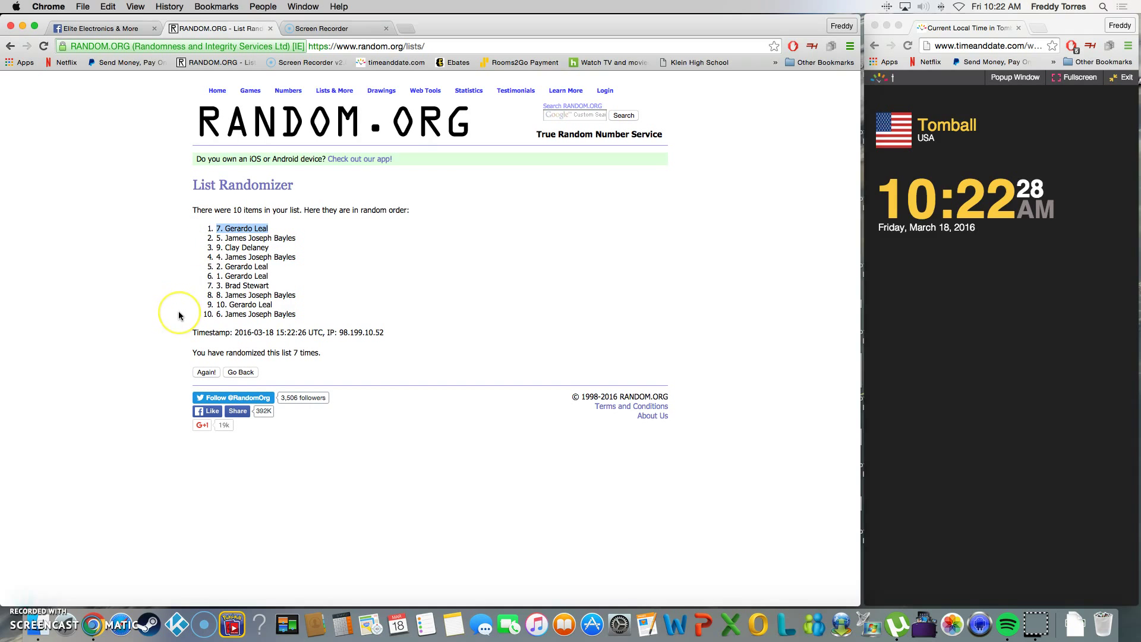
mouse_move(179, 315)
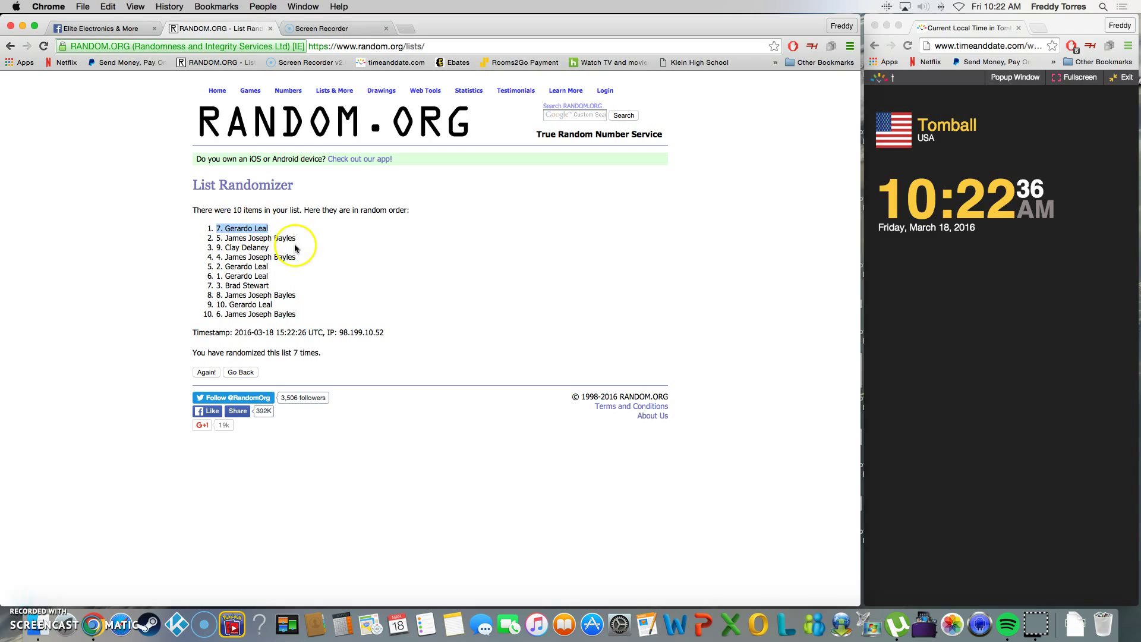
mouse_move(107, 41)
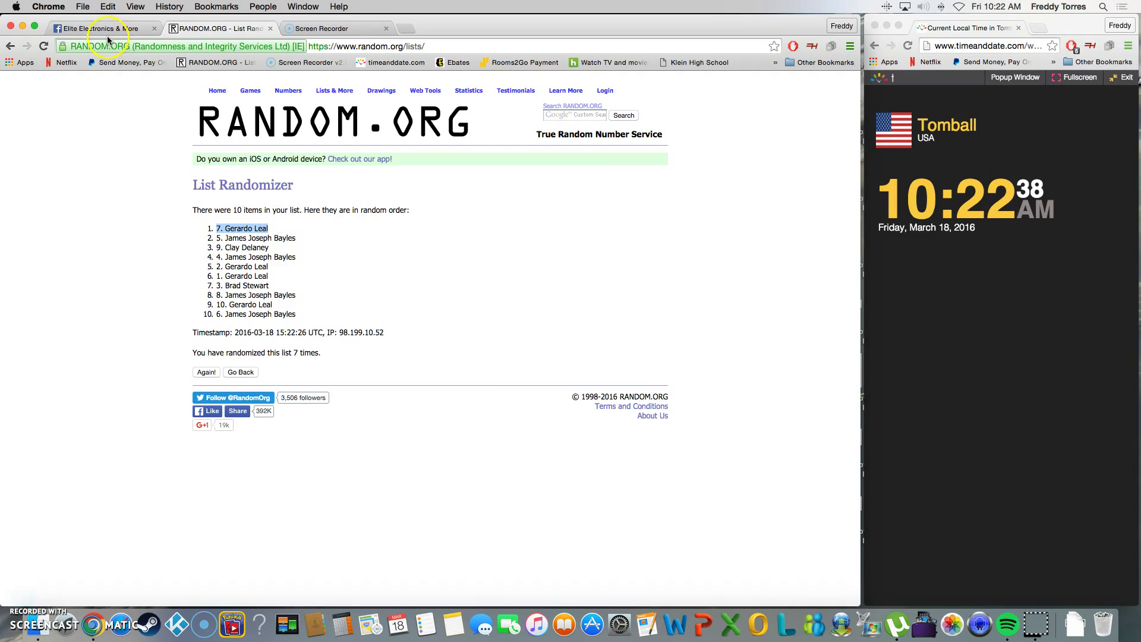
- Return to the Facebook giveaway post and post a 'done' comment under the live one
left_click(102, 27)
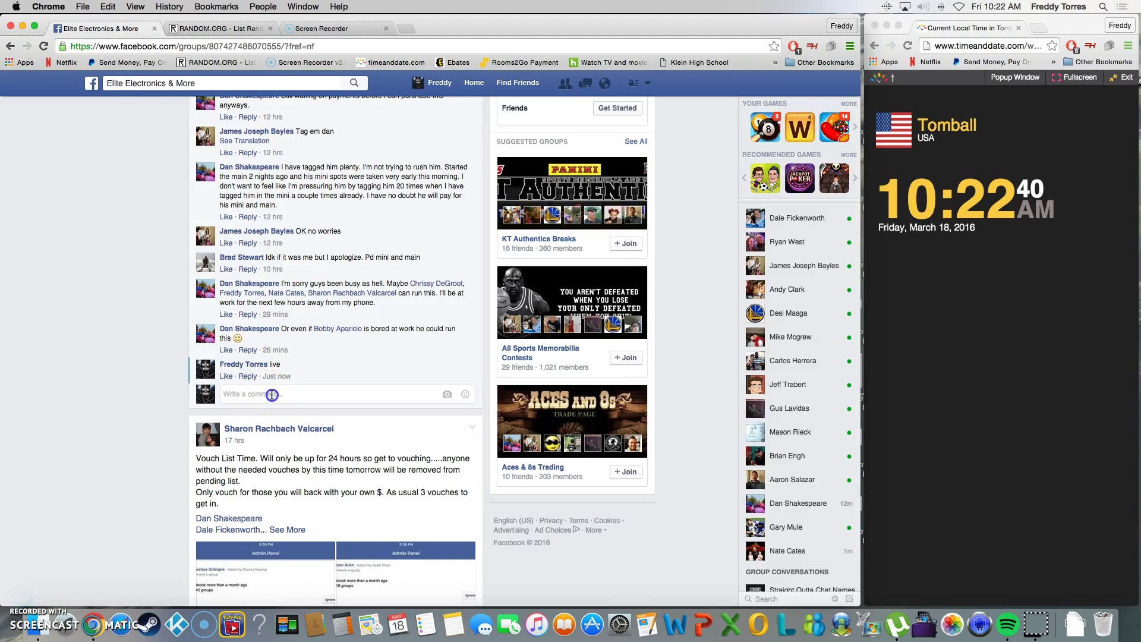
key("Return")
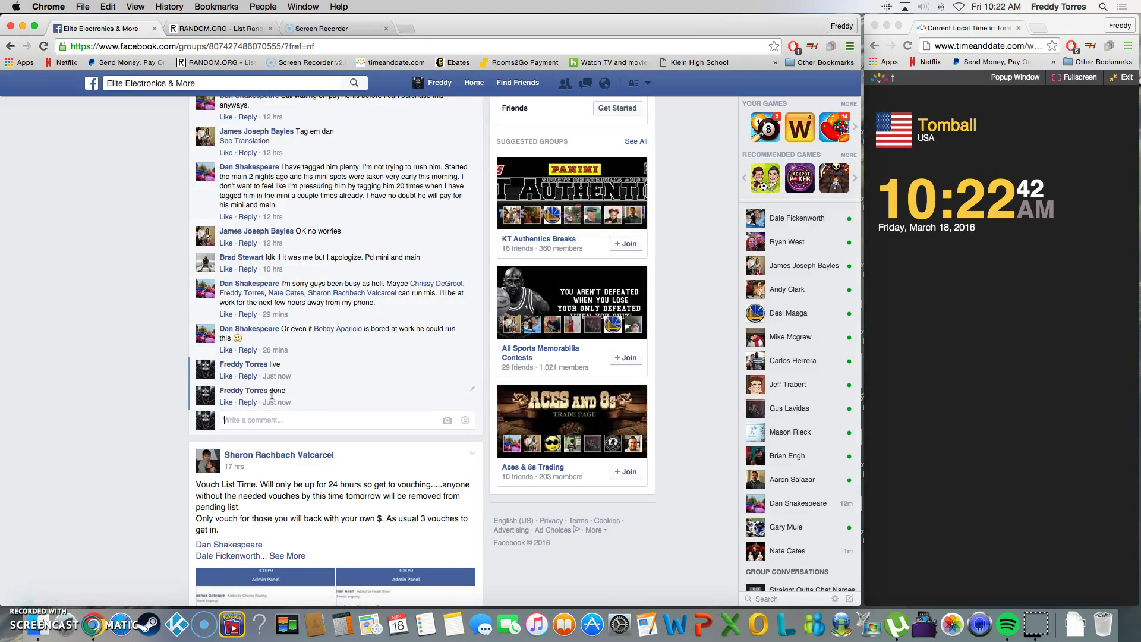
mouse_move(276, 403)
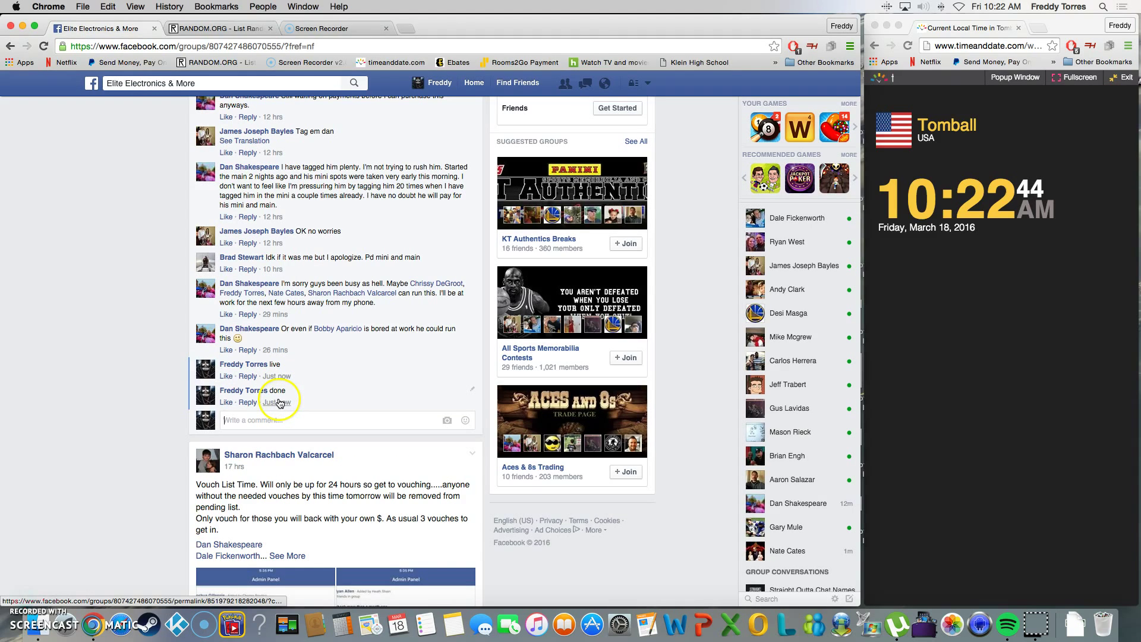
mouse_move(277, 402)
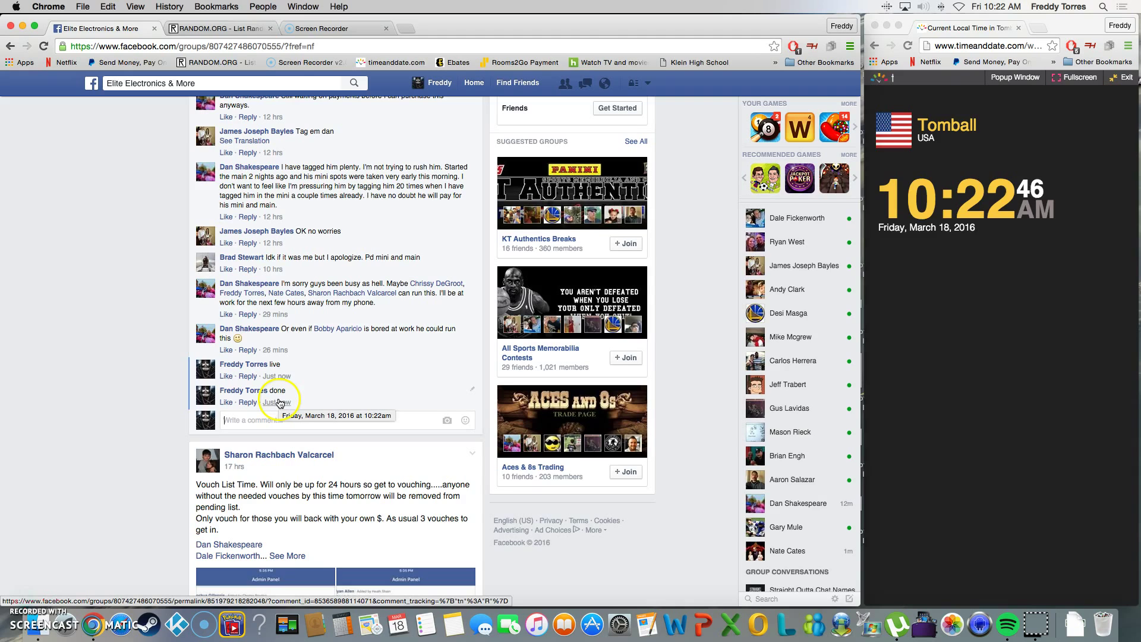